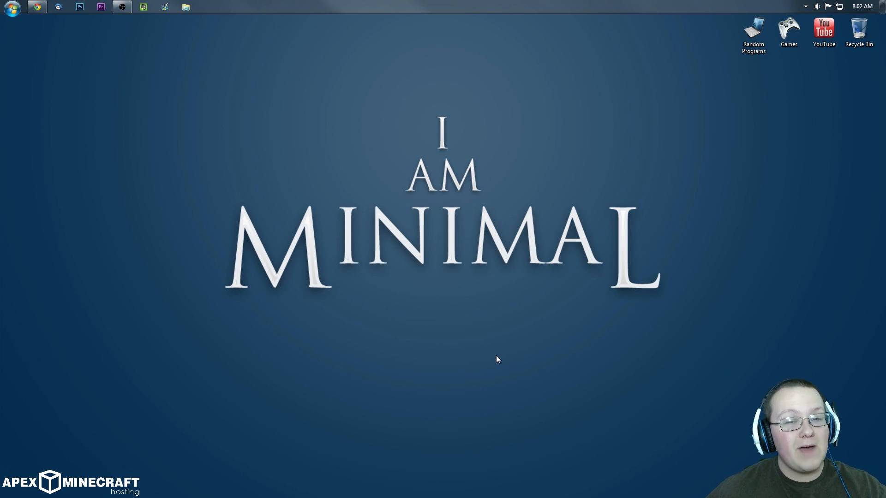
mouse_move(374, 364)
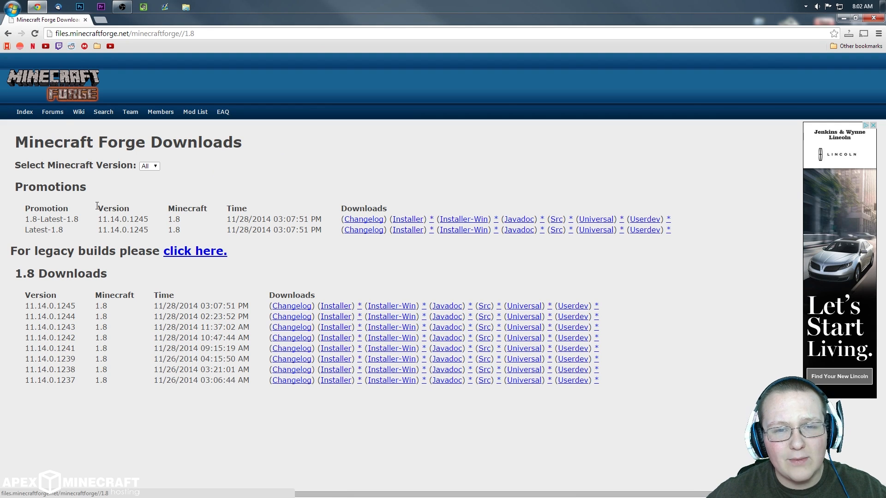
mouse_move(367, 282)
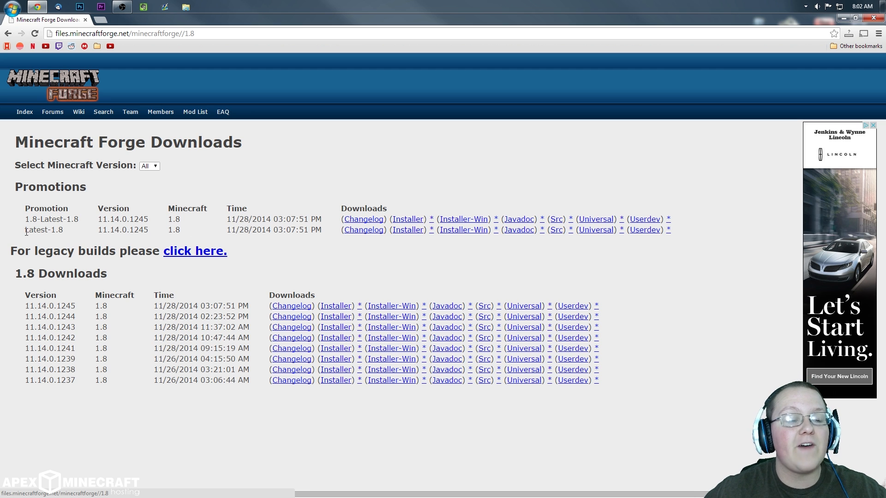
mouse_move(101, 238)
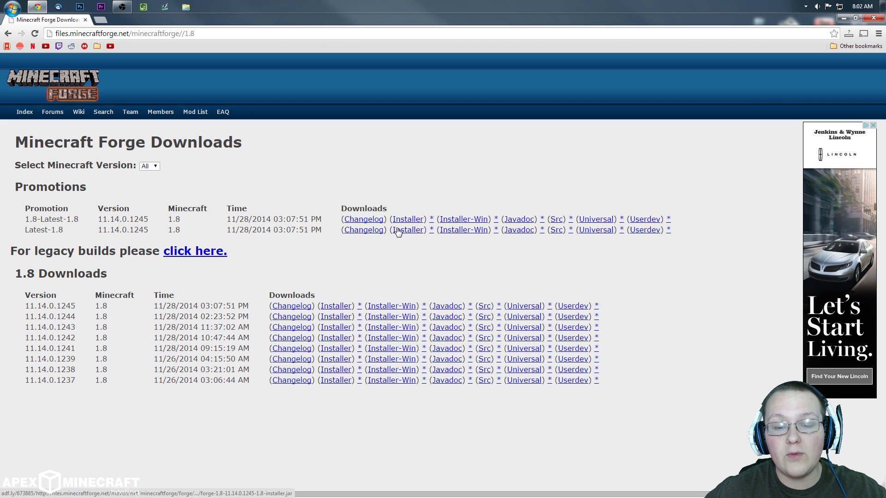
Step: Download the installer for the Latest-1.8 Forge build 11.14.0.1245 from the promotions row
click(407, 229)
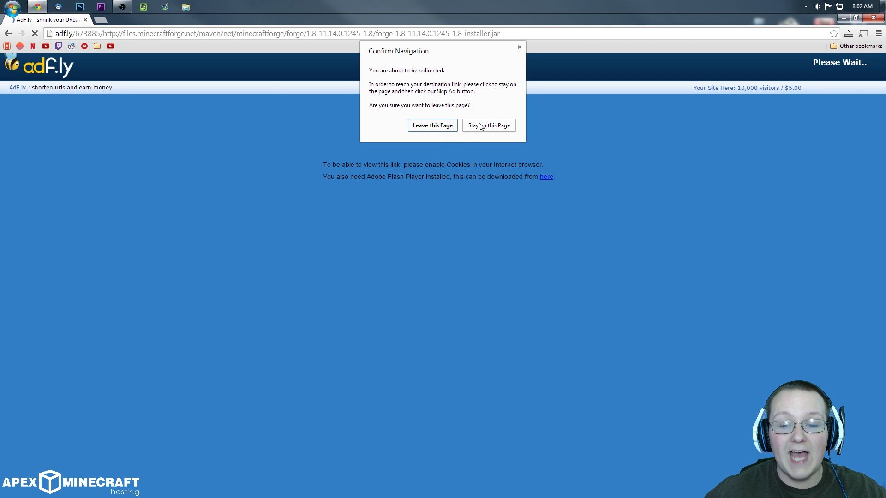
Step: Stay on the Adf.ly redirect page and reload it
click(488, 125)
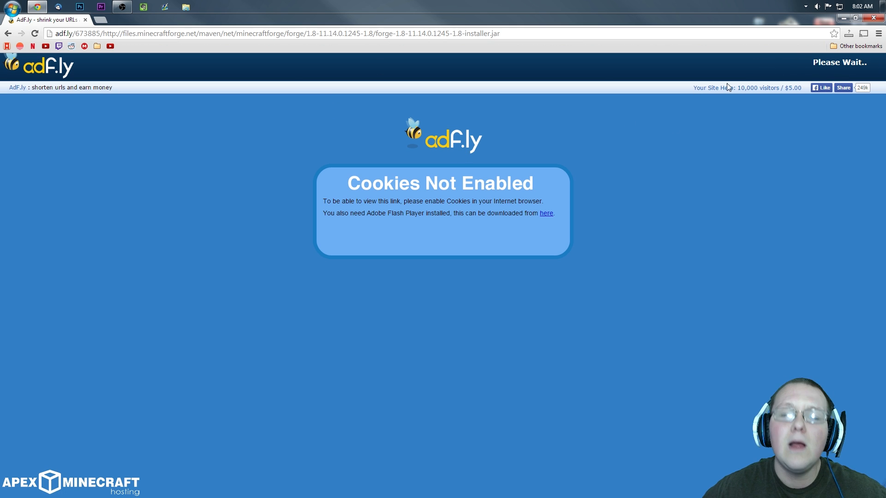
right_click(551, 147)
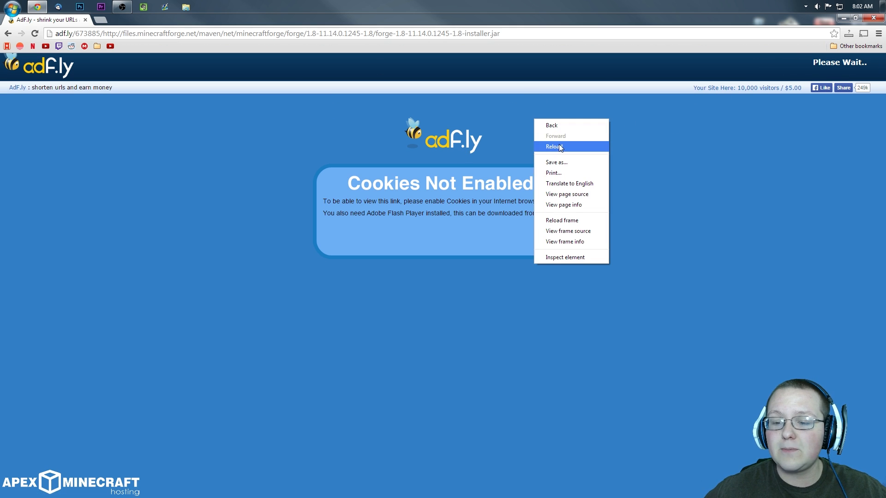
click(554, 146)
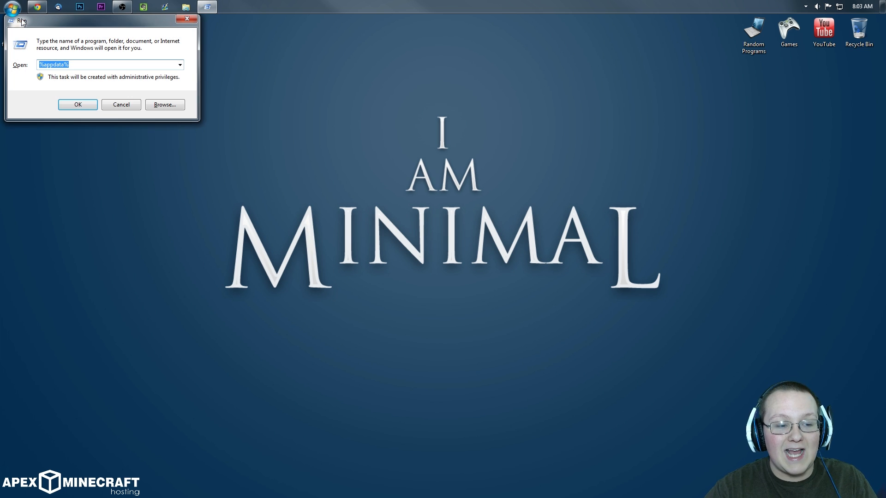
Step: Open the Downloads folder via Run, find it empty, and close Explorer
text(downloads)
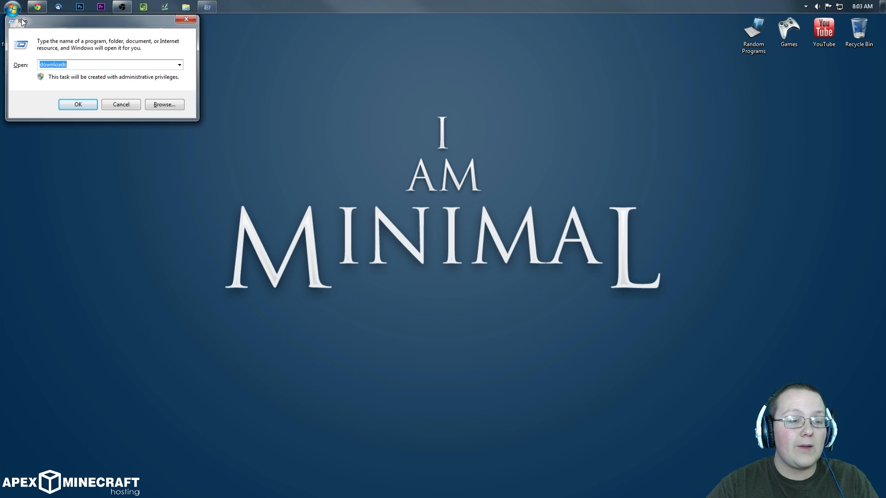
click(77, 104)
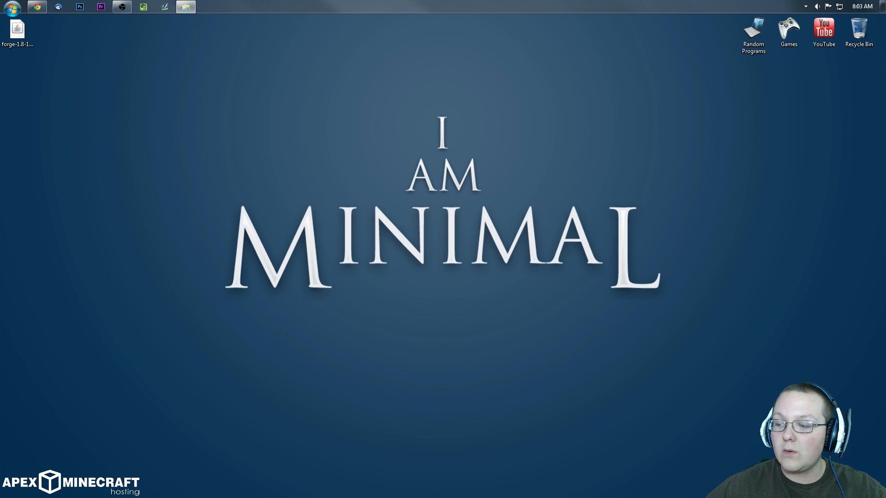
click(186, 7)
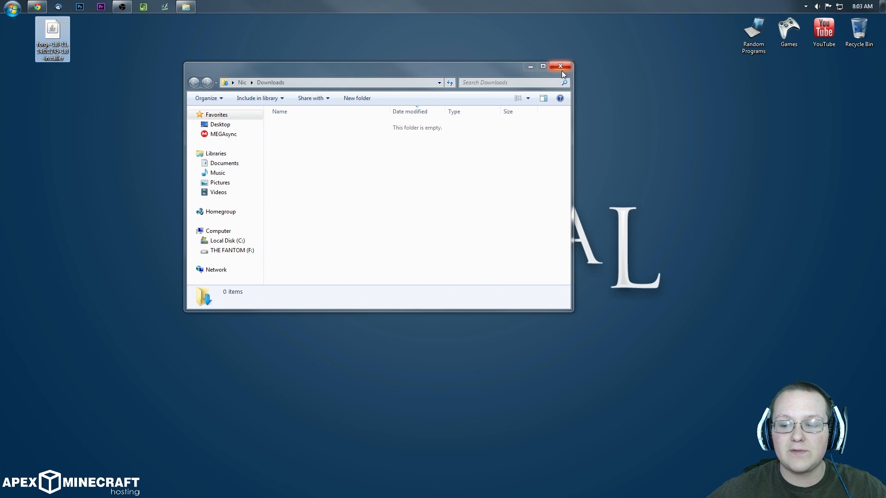
click(560, 66)
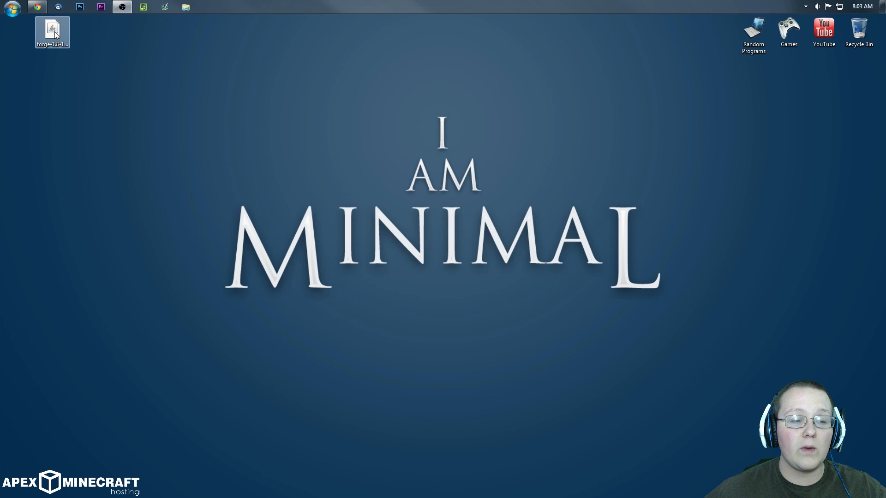
Step: Open the desktop Forge installer .jar with Java(TM) Platform SE binary
right_click(52, 32)
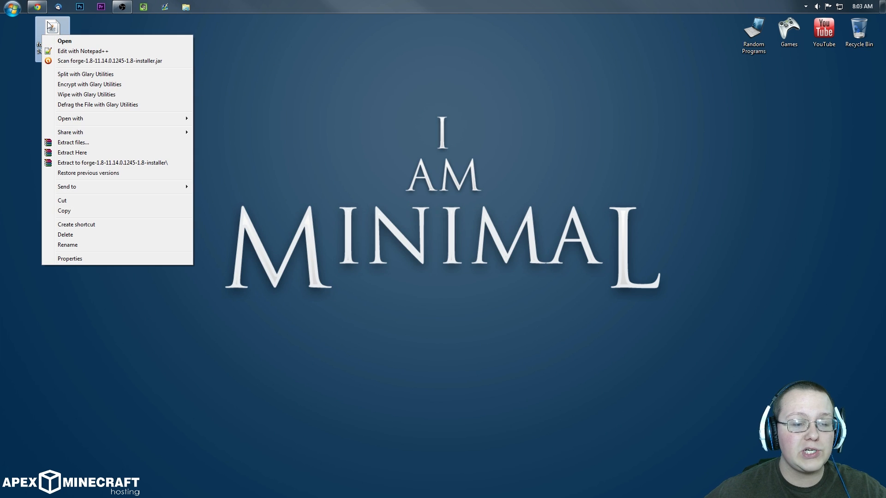
mouse_move(70, 118)
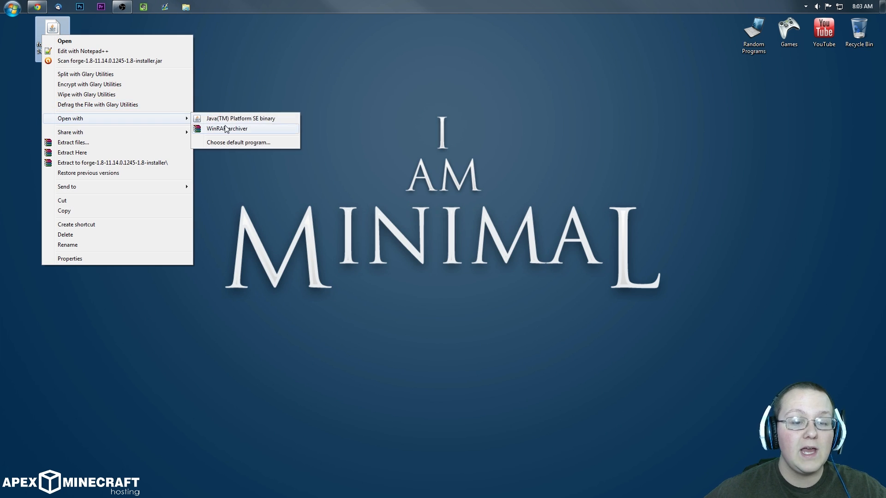
mouse_move(240, 119)
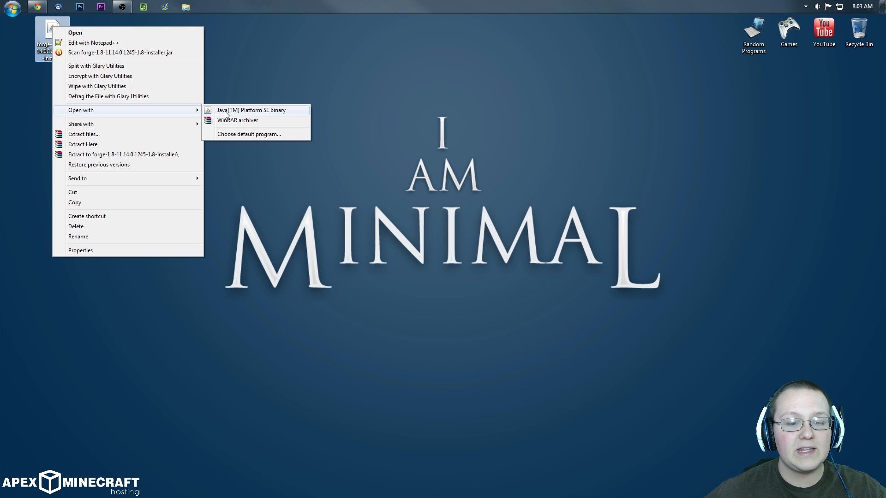
click(251, 110)
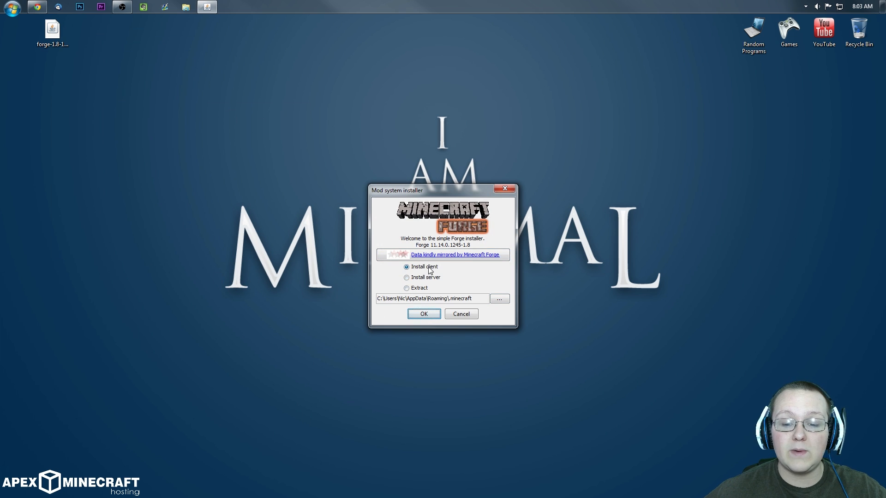
Step: Install the Forge client to the minecraft folder and dismiss the Complete message
click(423, 314)
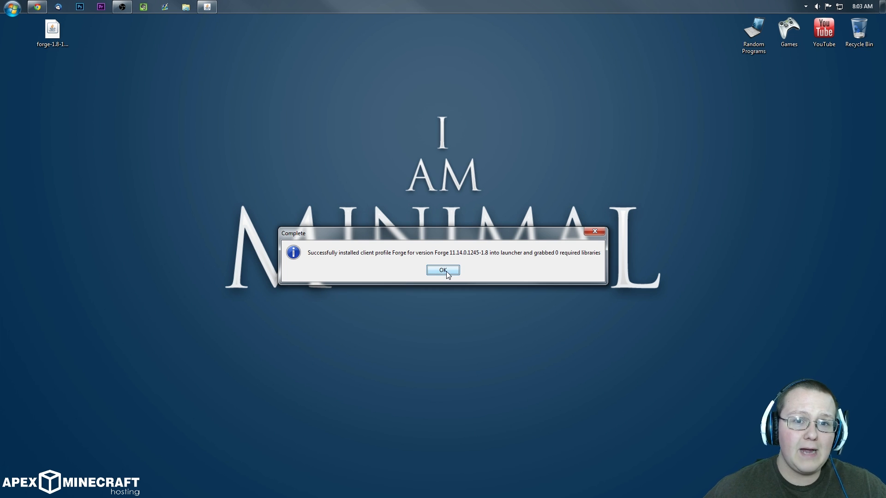
click(443, 270)
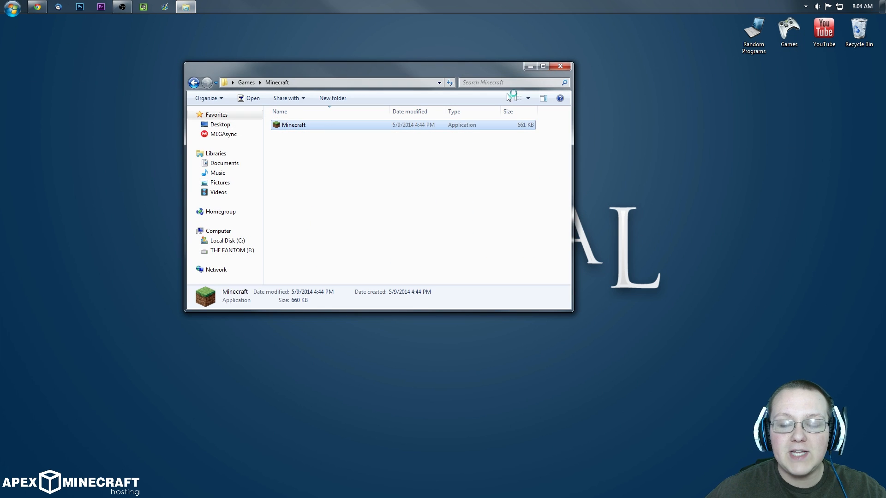
Step: Launch the Minecraft application from the Games > Minecraft folder
double_click(294, 124)
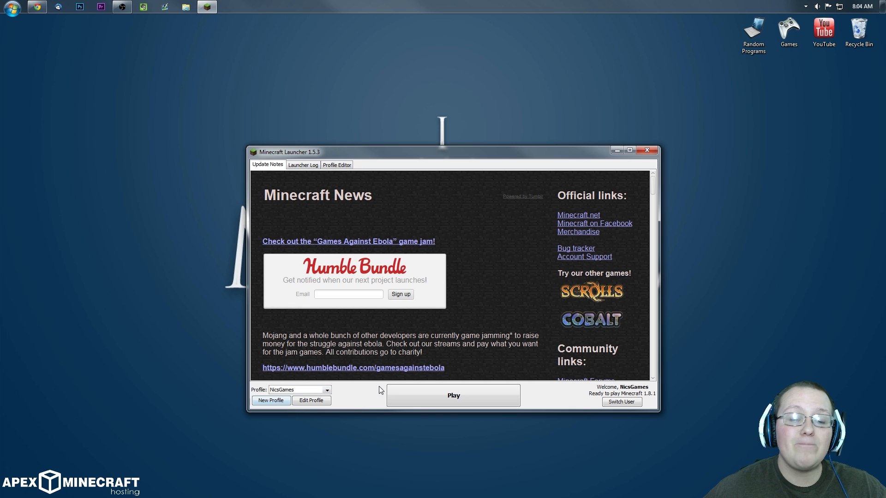
click(327, 390)
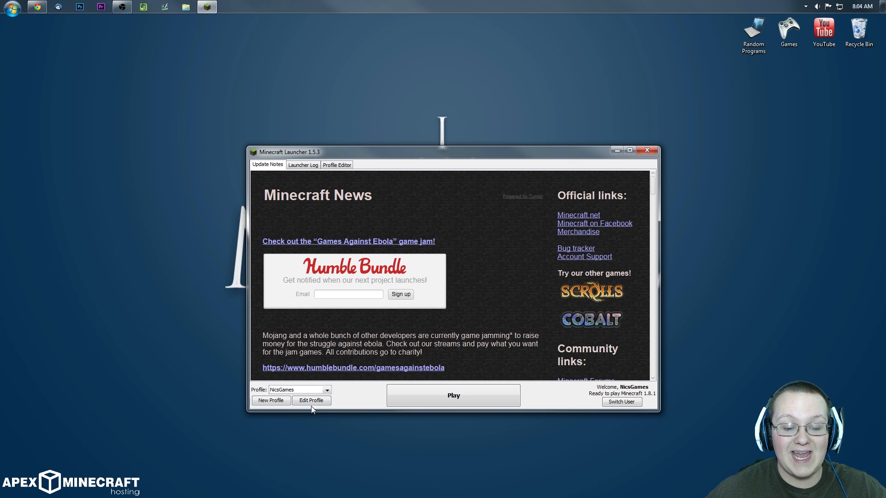
Step: Set the profile's version to release 1.8-Forge11.14.0.1245-1.8 and save it
click(310, 400)
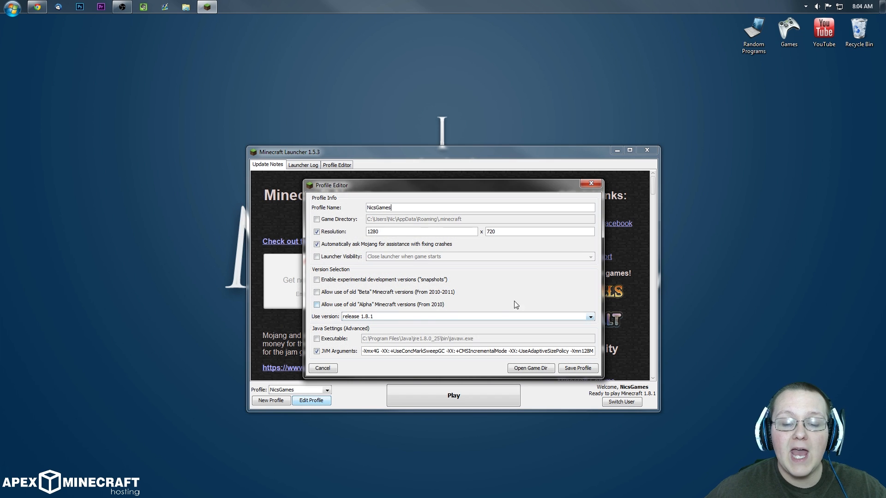
mouse_move(360, 324)
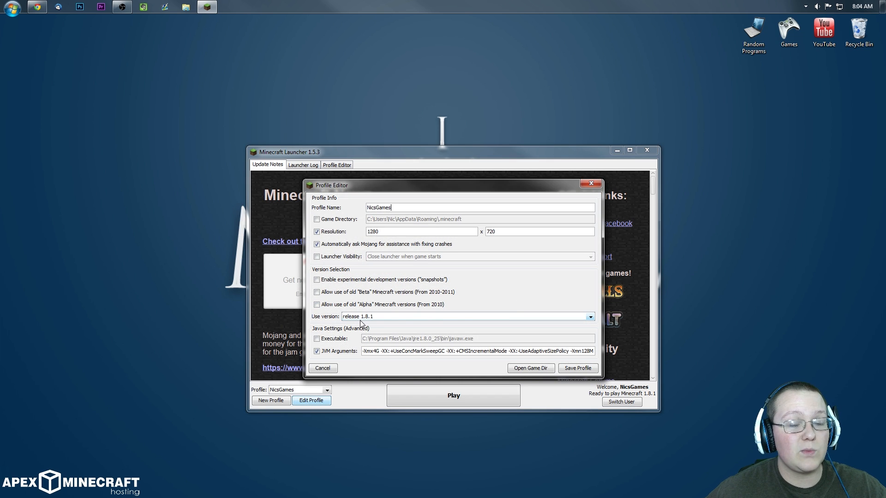
click(589, 317)
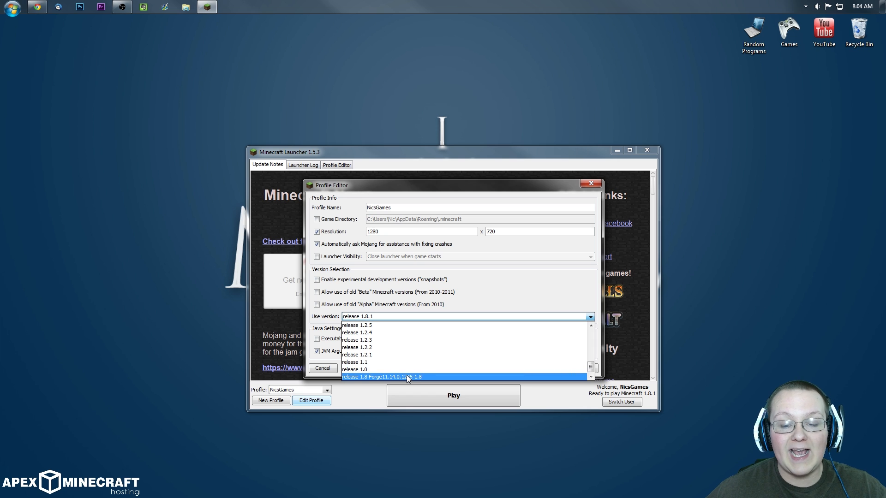
click(382, 377)
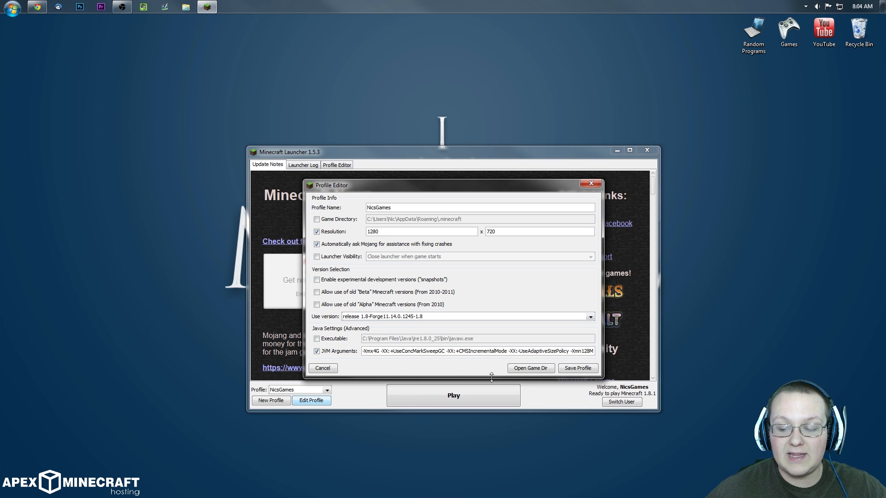
click(577, 367)
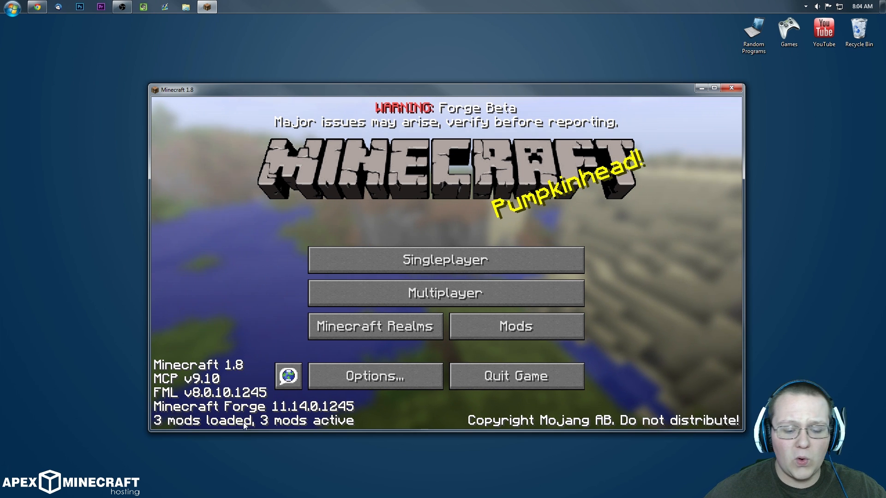
Step: View the Mod List (Coder Pack, Forge Mod Loader, Forge) and return to the title screen
click(515, 326)
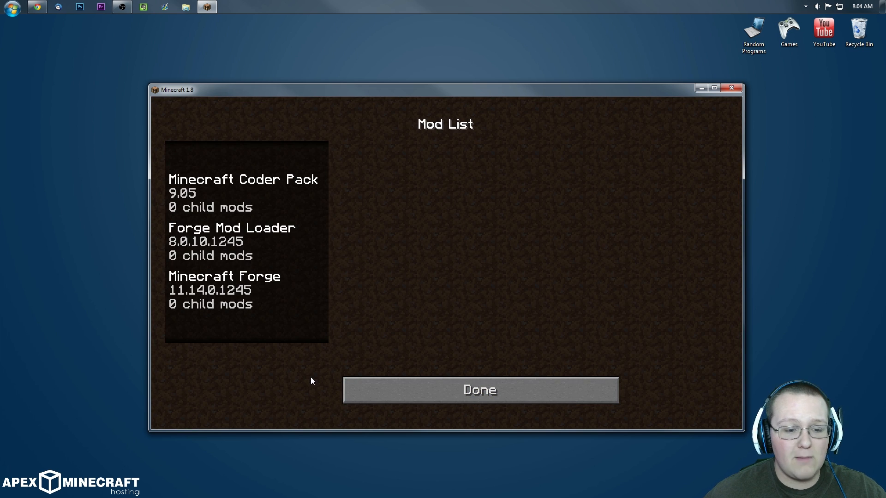
click(479, 389)
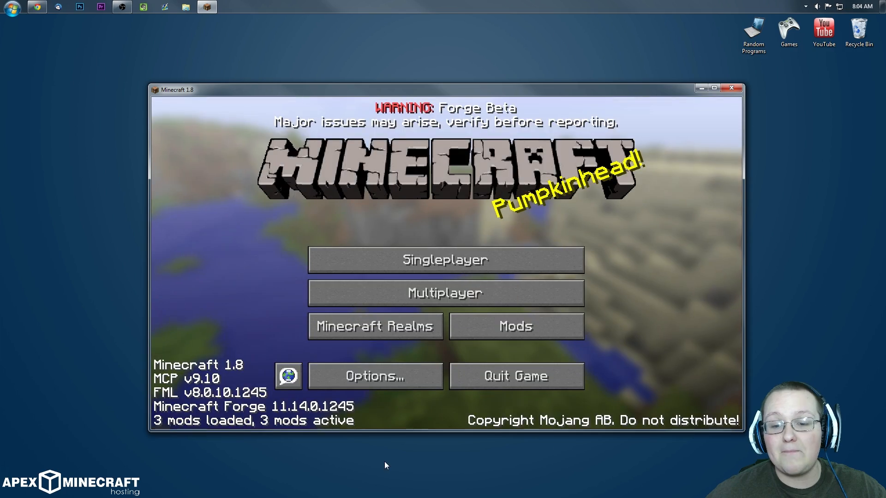